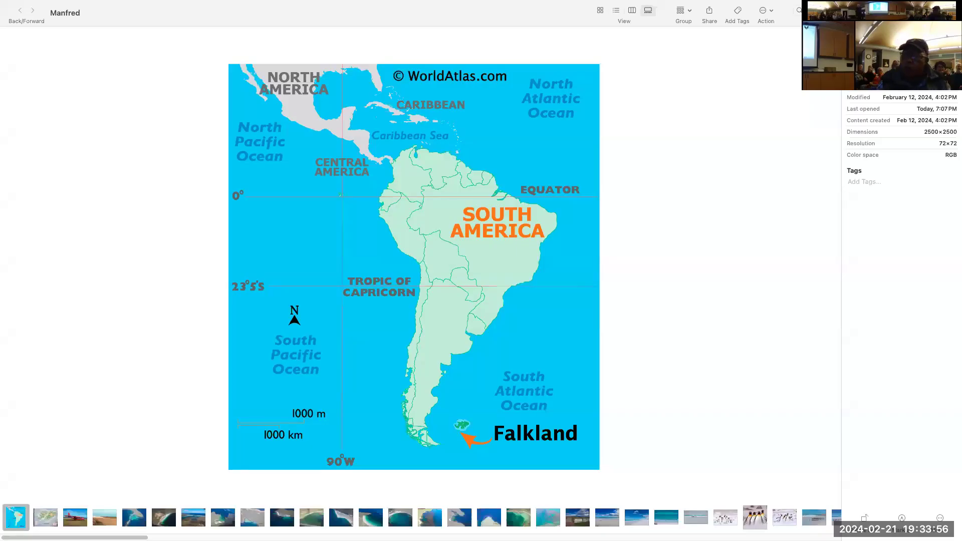
pyautogui.moveTo(83, 162)
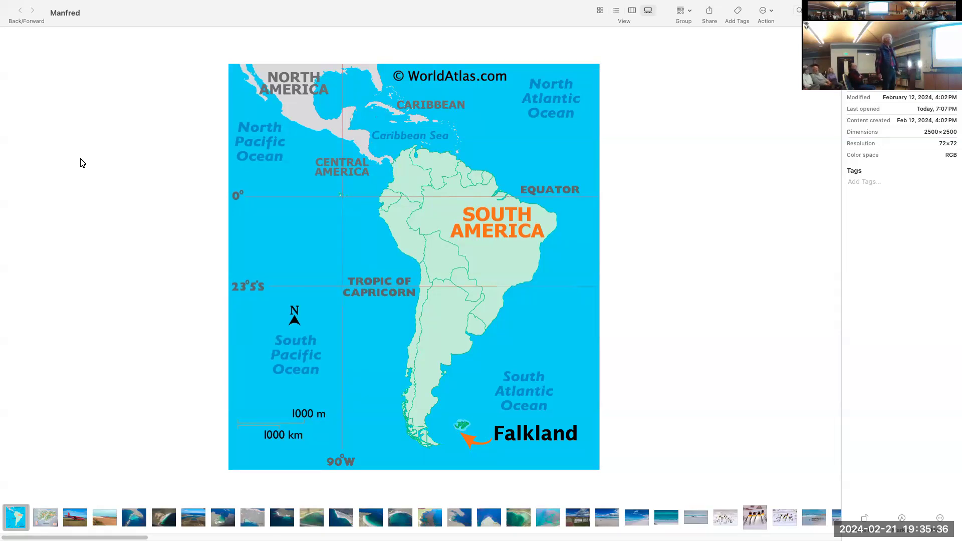
pyautogui.moveTo(69, 162)
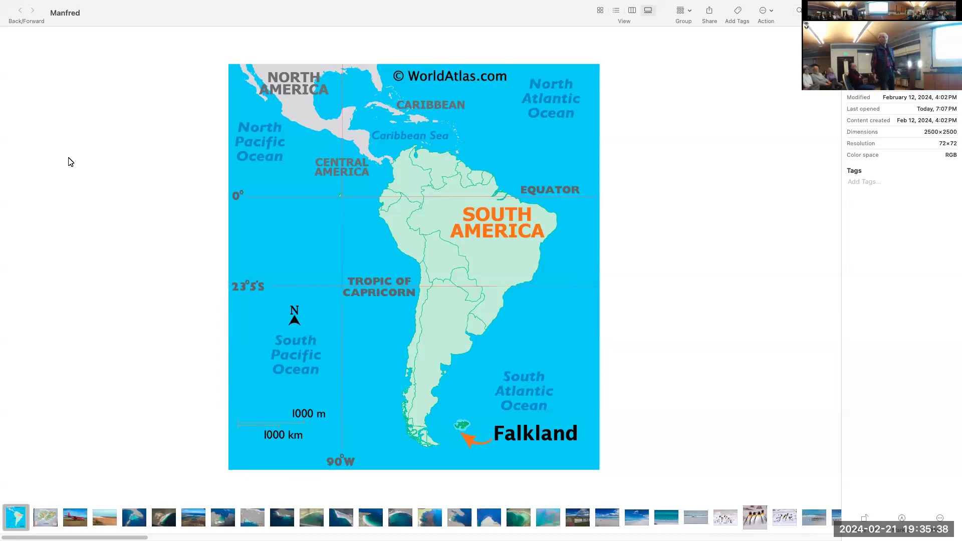
pyautogui.moveTo(153, 196)
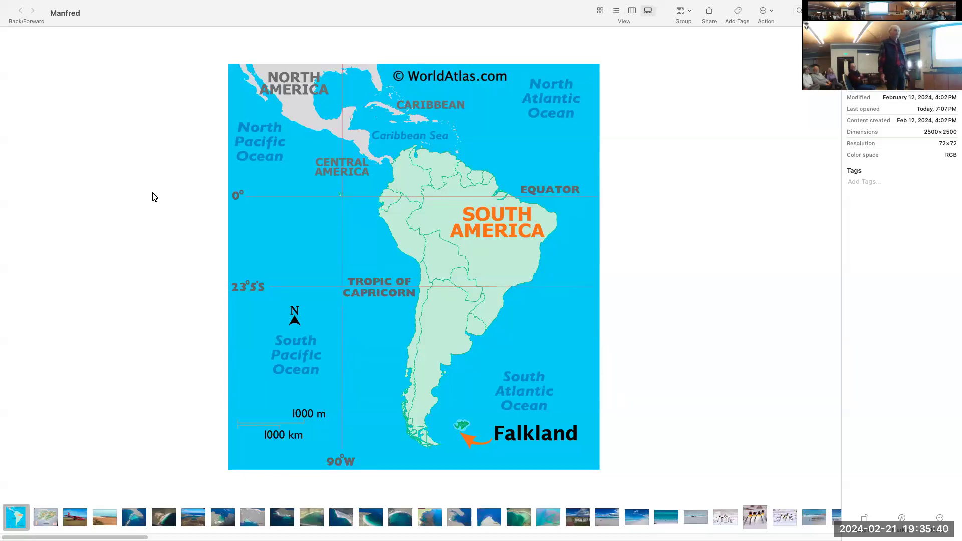
pyautogui.moveTo(216, 205)
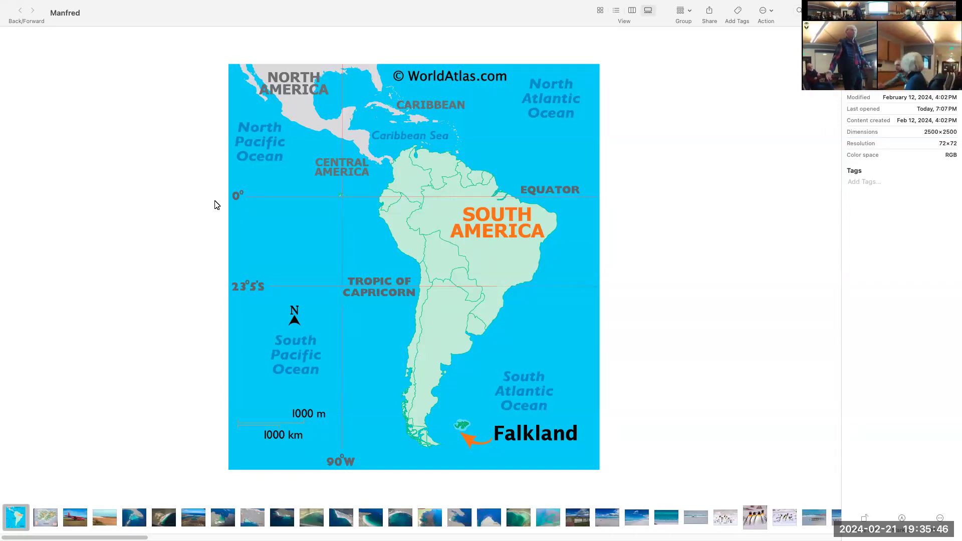
pyautogui.moveTo(234, 229)
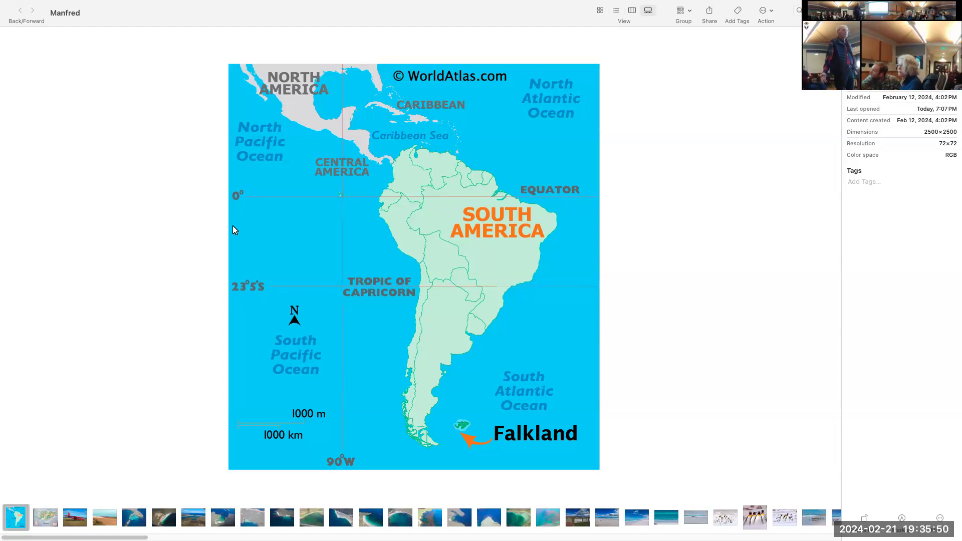
# Step: Select the Falkland Islands map thumbnail to show the detailed settlements-and-roads map
pyautogui.click(44, 517)
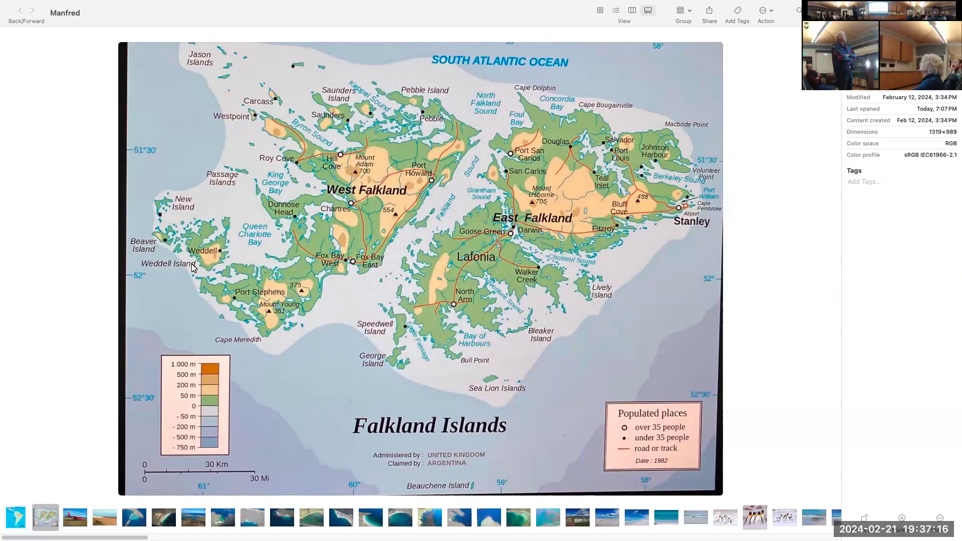
# Step: Advance past the maps to the red twin-engine plane on the dirt airstrip
pyautogui.click(74, 517)
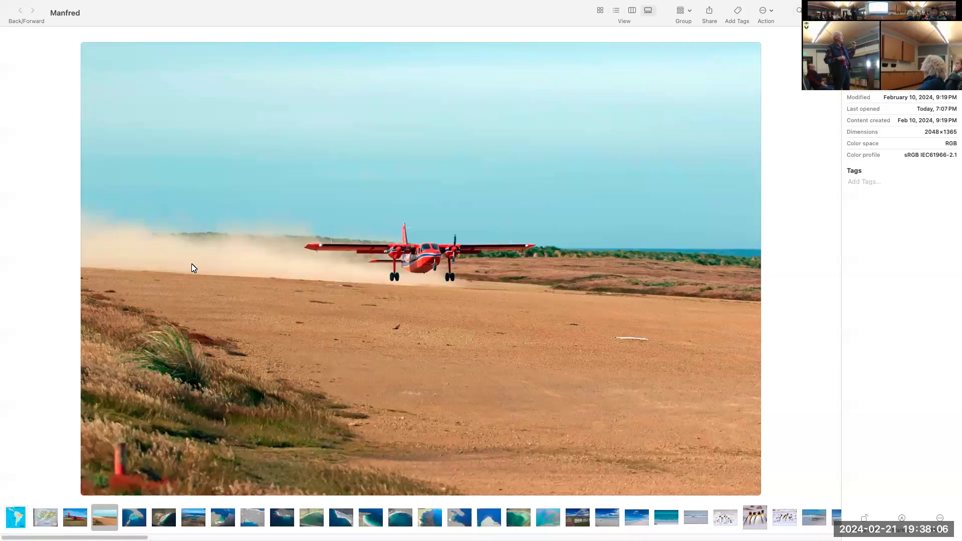
# Step: Show the fifth image, the 2018 aerial shot of a turquoise bay between sandy spits
pyautogui.click(134, 517)
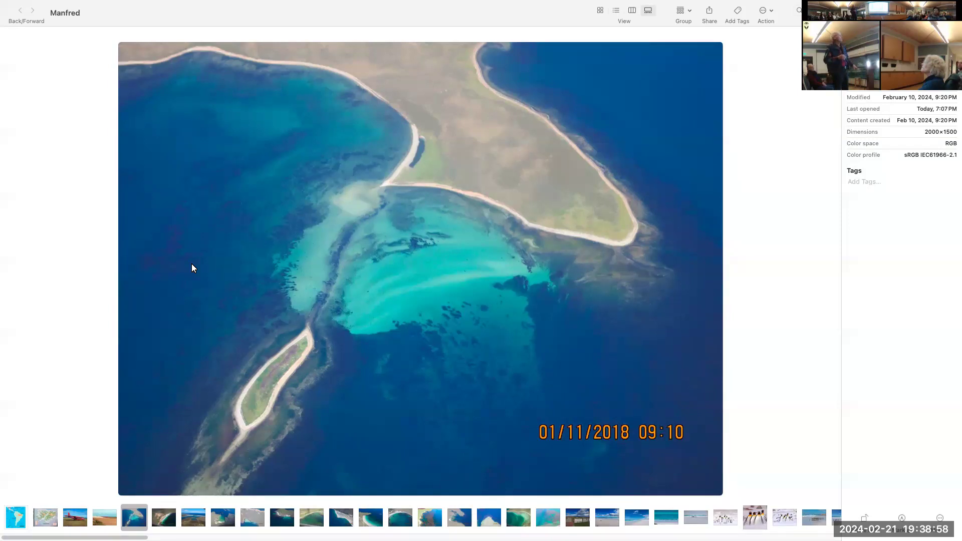
# Step: Step through the aerial coastline and kelp shots to the turquoise reef photo dated January 19, 2018
pyautogui.click(163, 517)
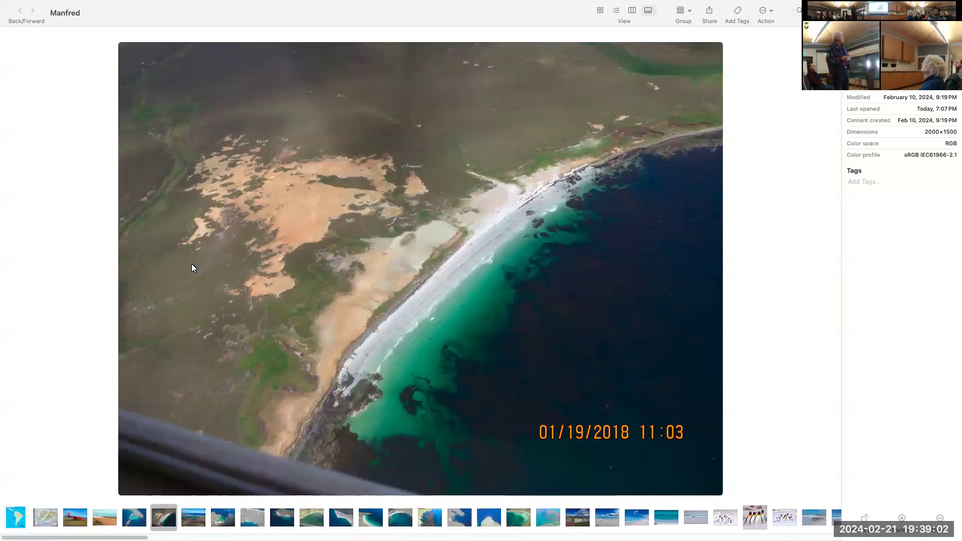
pyautogui.click(193, 517)
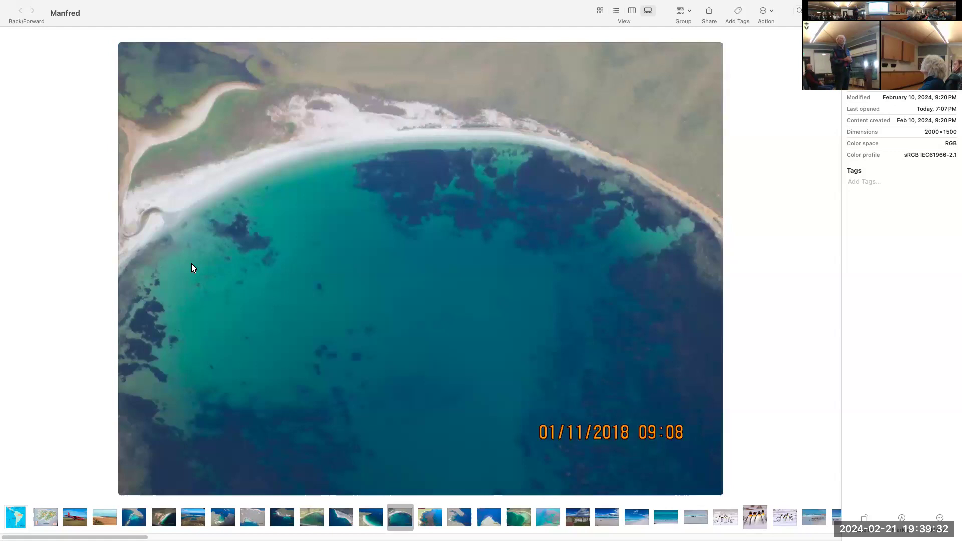
pyautogui.click(430, 517)
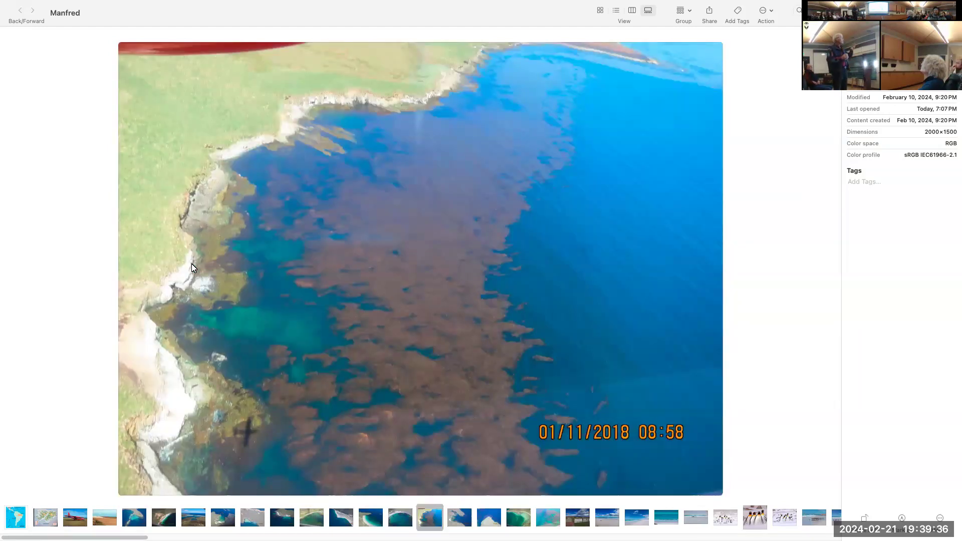
pyautogui.click(459, 517)
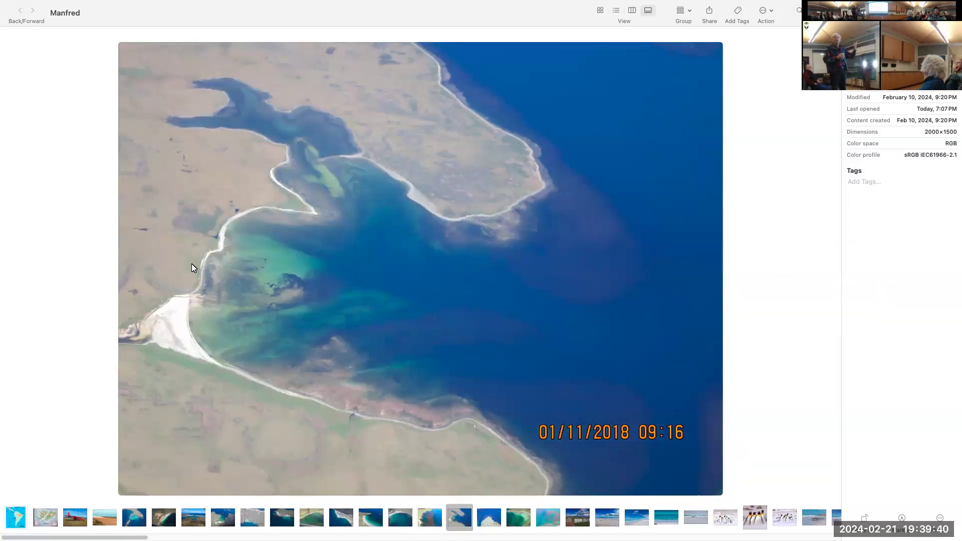
pyautogui.click(489, 517)
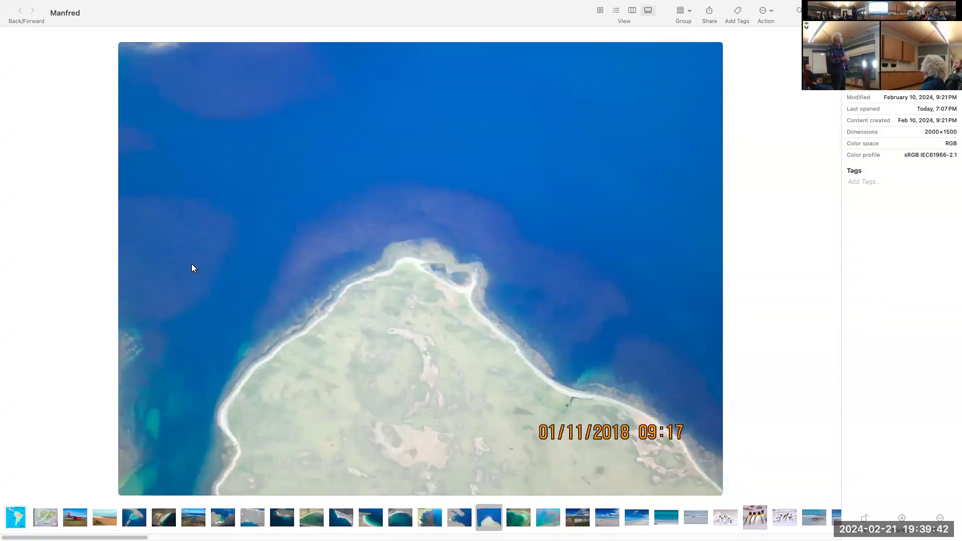
pyautogui.click(518, 517)
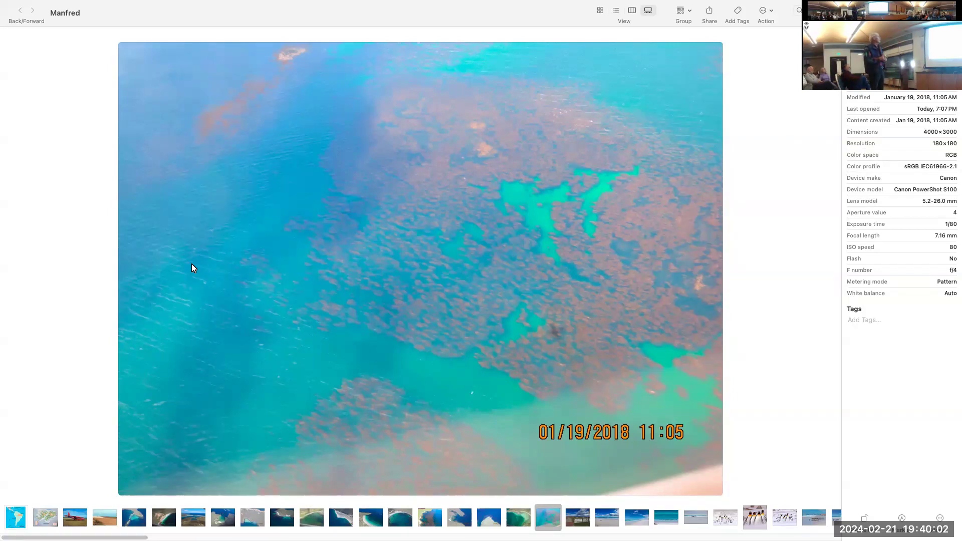
# Step: Advance past the farm gate with private-land signs to the sunny white-sand beach
pyautogui.click(577, 517)
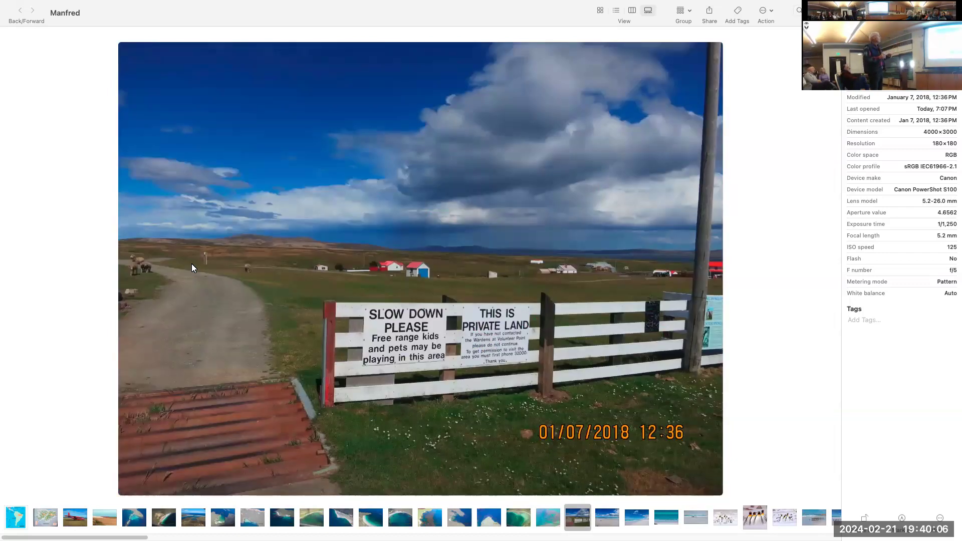
pyautogui.click(606, 517)
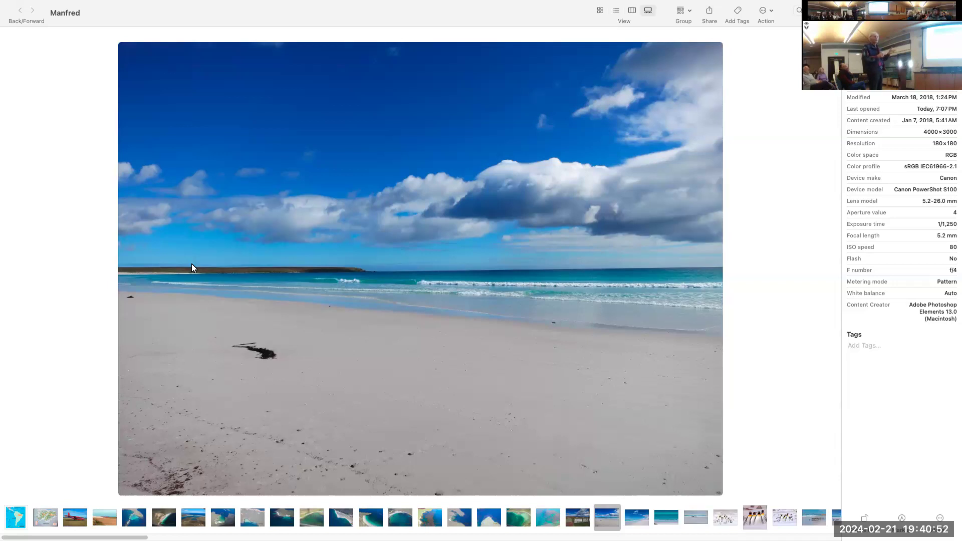
# Step: Preview the king penguin close-up, then go back to the penguin group by the surf
pyautogui.click(636, 517)
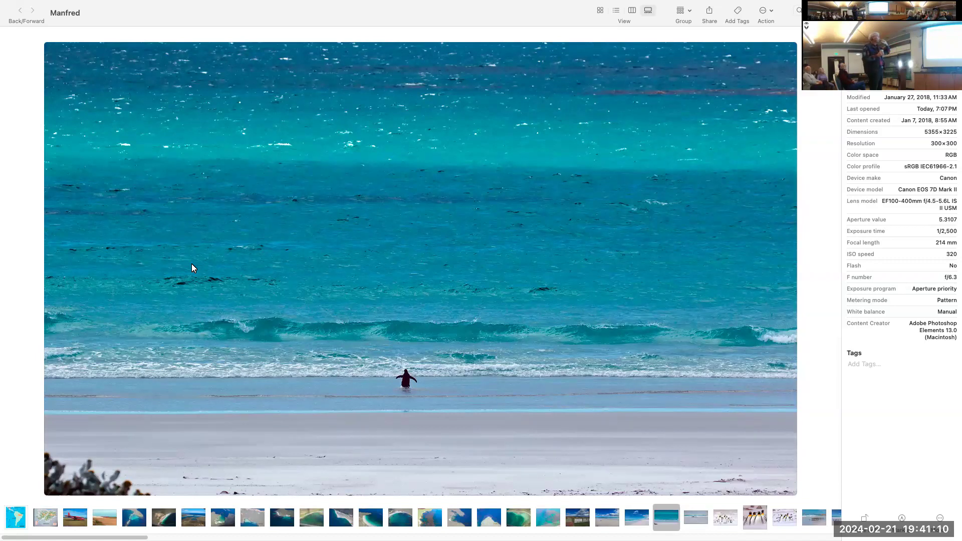
pyautogui.click(695, 517)
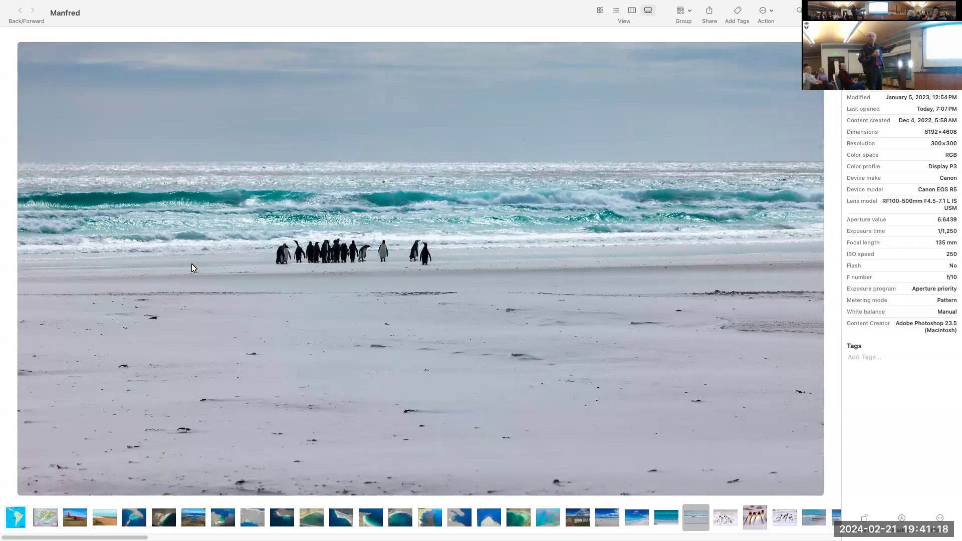
pyautogui.click(724, 518)
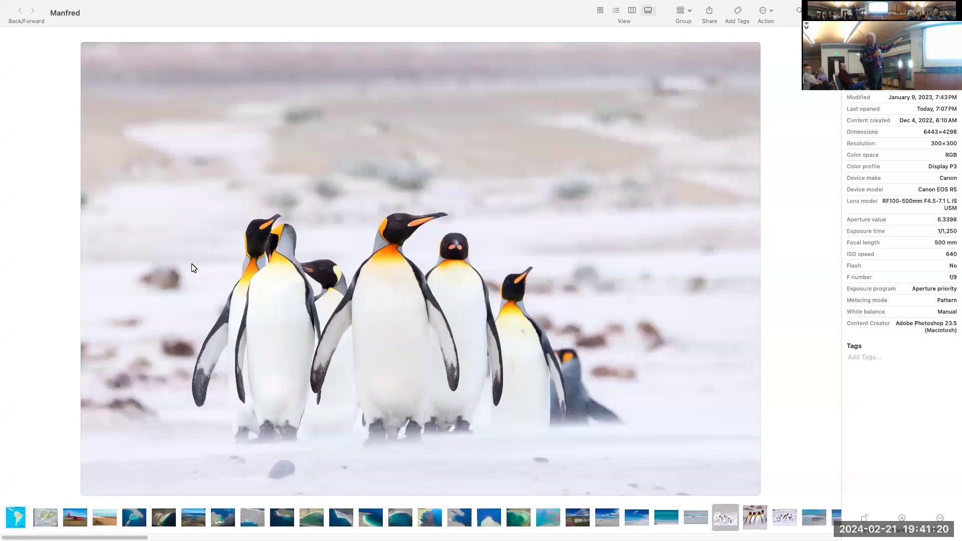
pyautogui.click(695, 517)
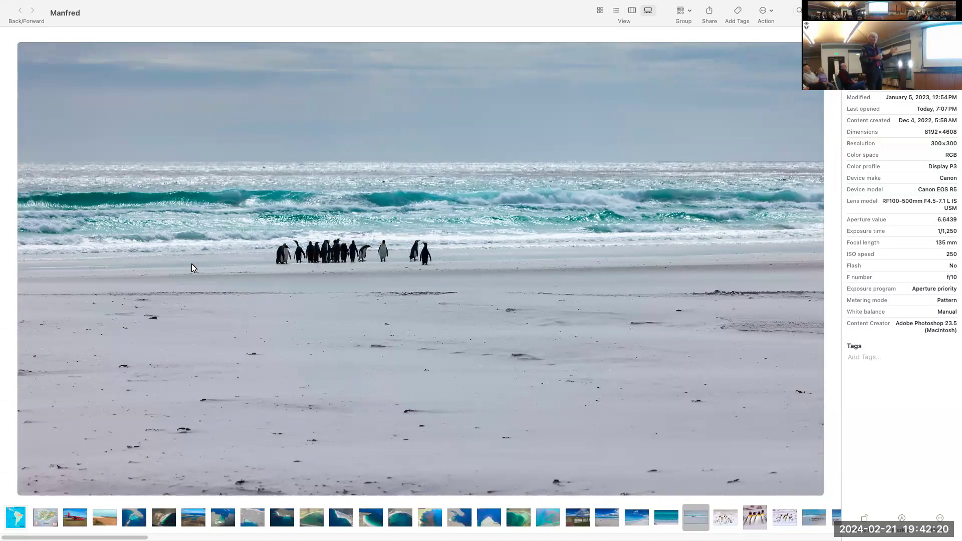
# Step: Advance past the four-penguin shot to the king penguins marching across the pale beach
pyautogui.click(724, 517)
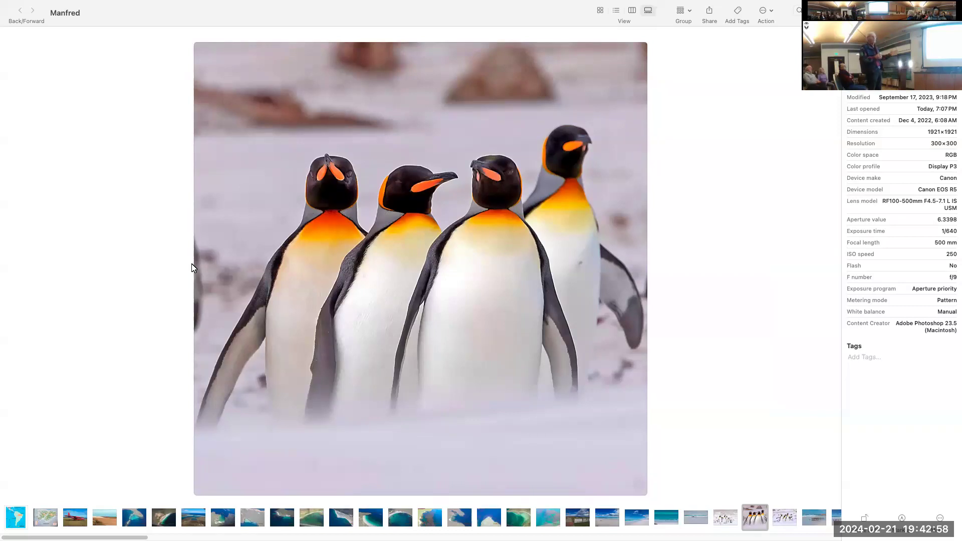
pyautogui.click(783, 517)
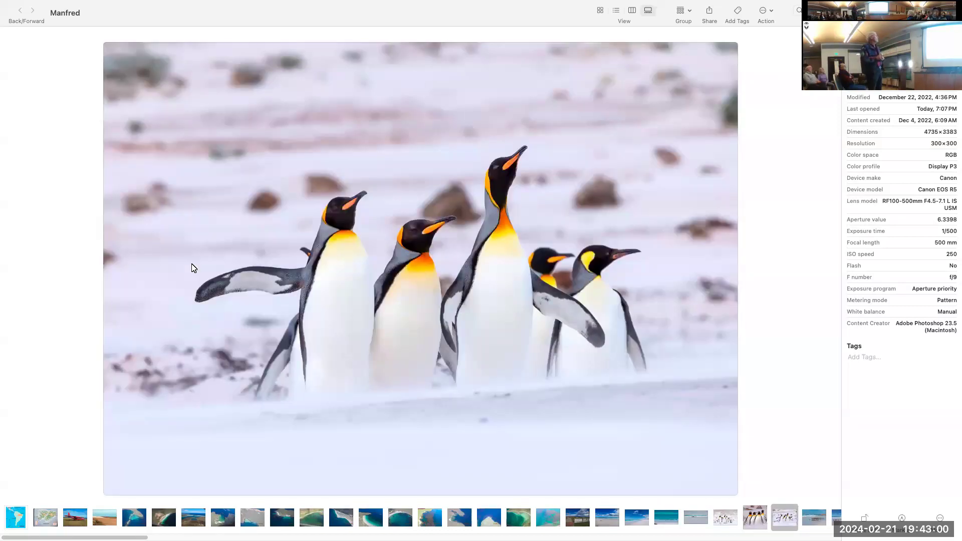
pyautogui.click(814, 517)
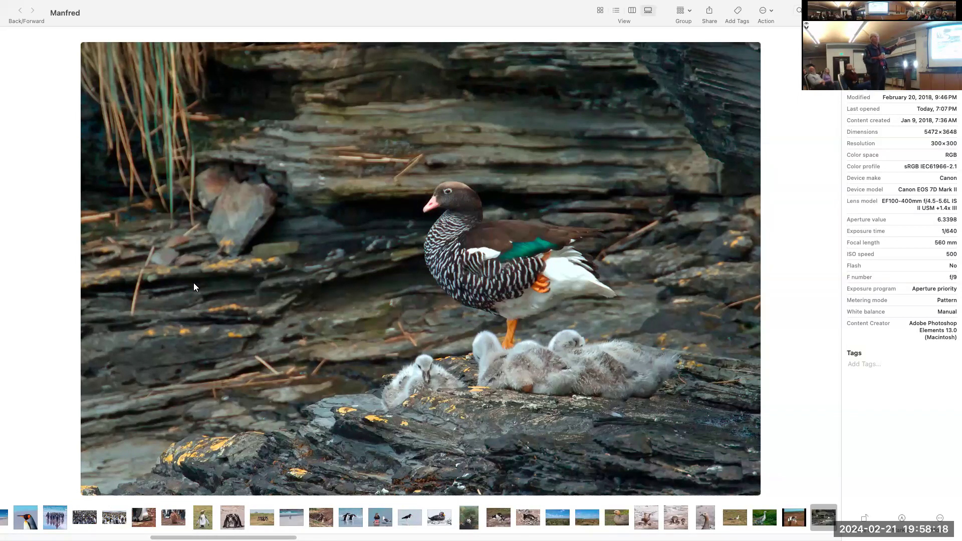
pyautogui.moveTo(189, 275)
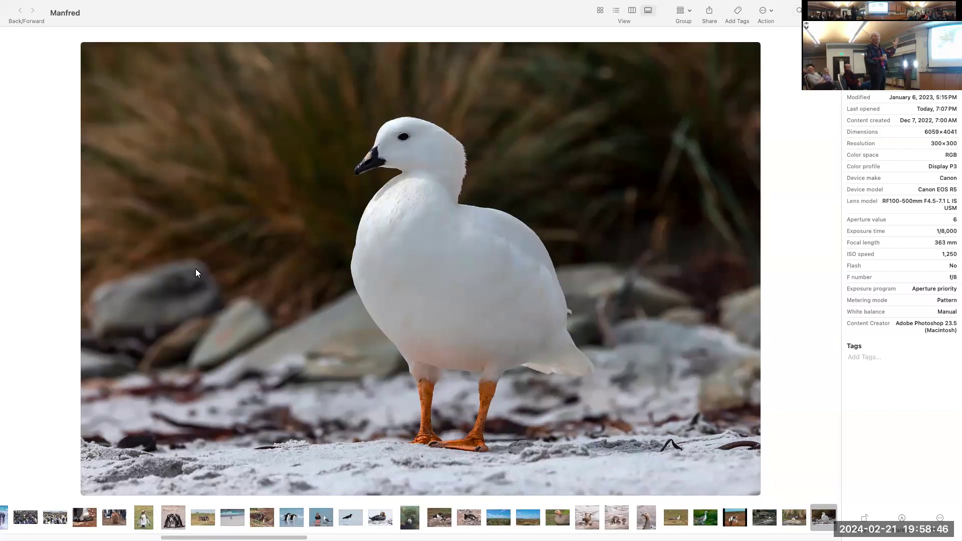
pyautogui.moveTo(178, 281)
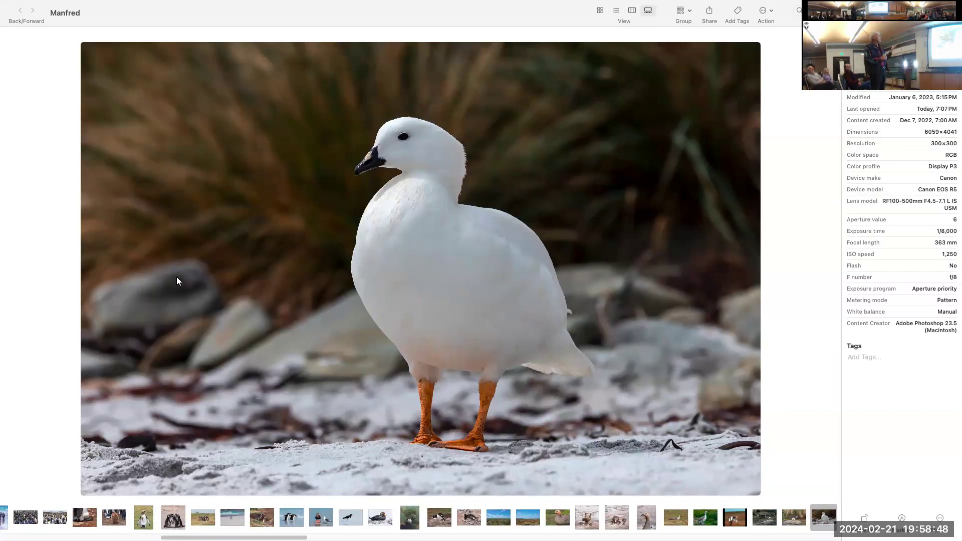
pyautogui.moveTo(145, 295)
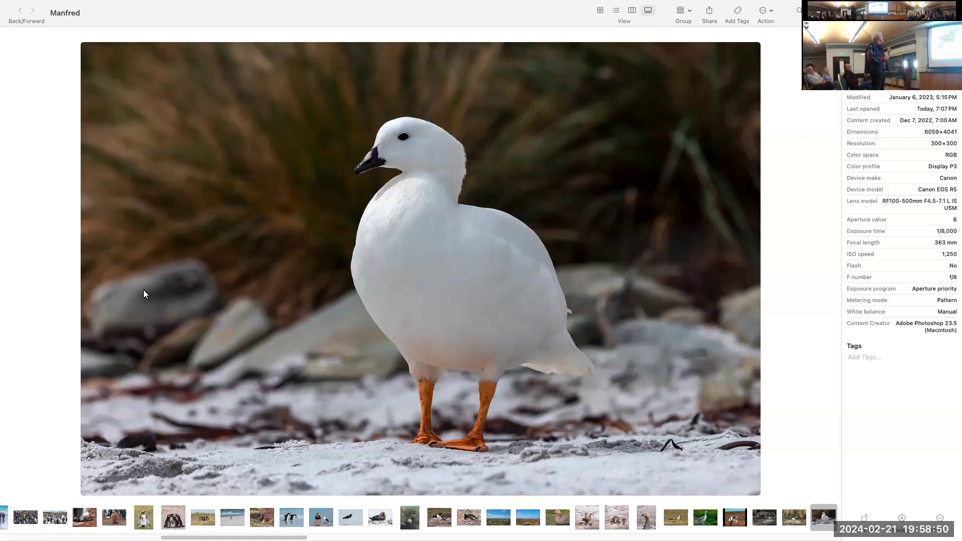
pyautogui.moveTo(118, 301)
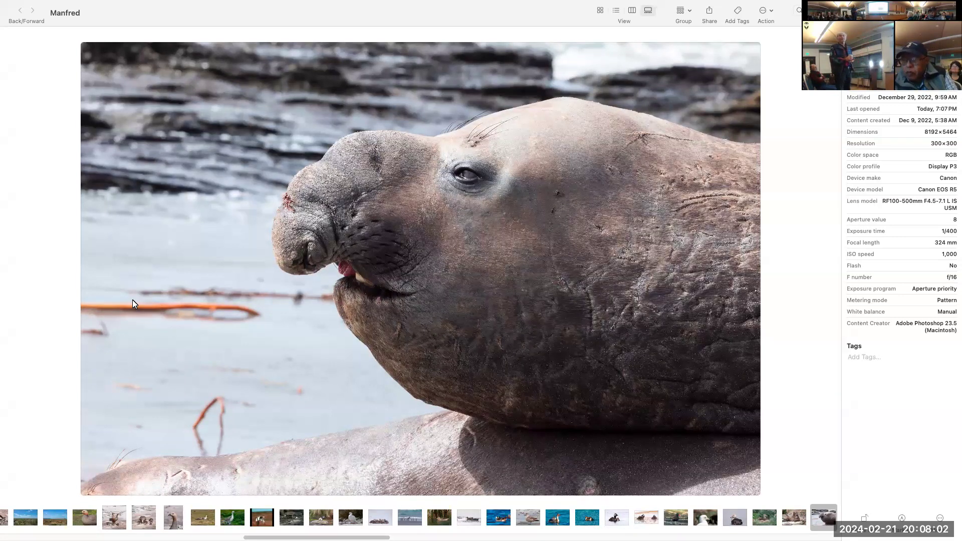
# Step: Advance one photo with the right arrow, reaching a sea lion mother nuzzling her pup
pyautogui.press('right')
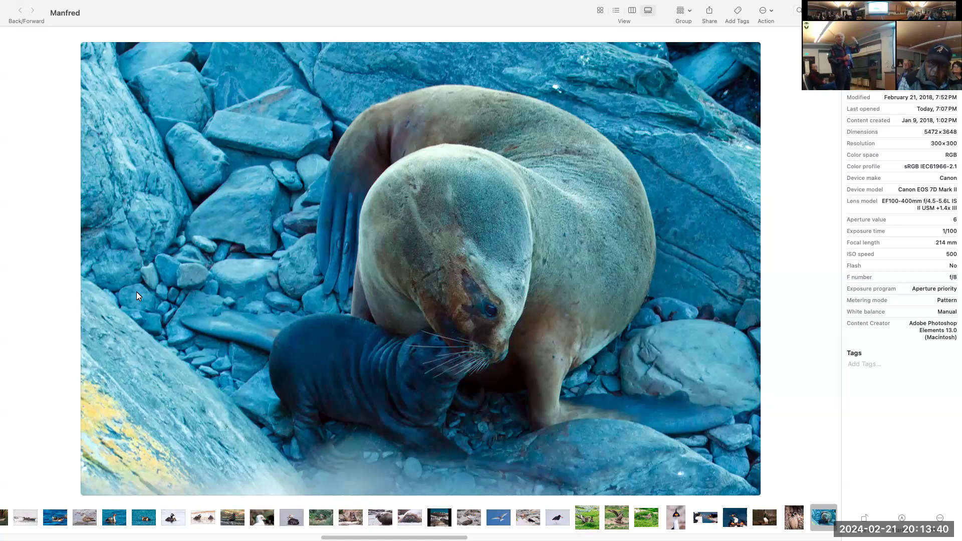
pyautogui.moveTo(123, 315)
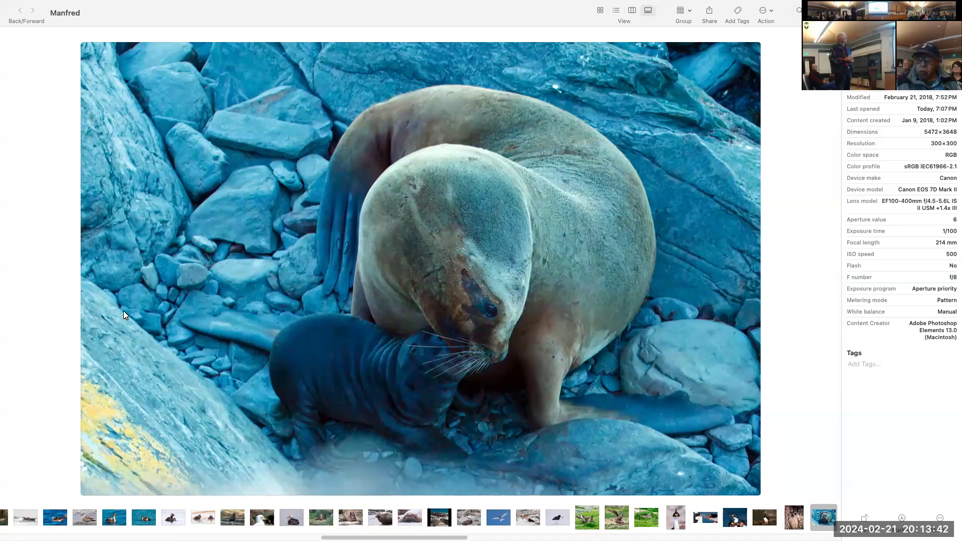
pyautogui.moveTo(120, 322)
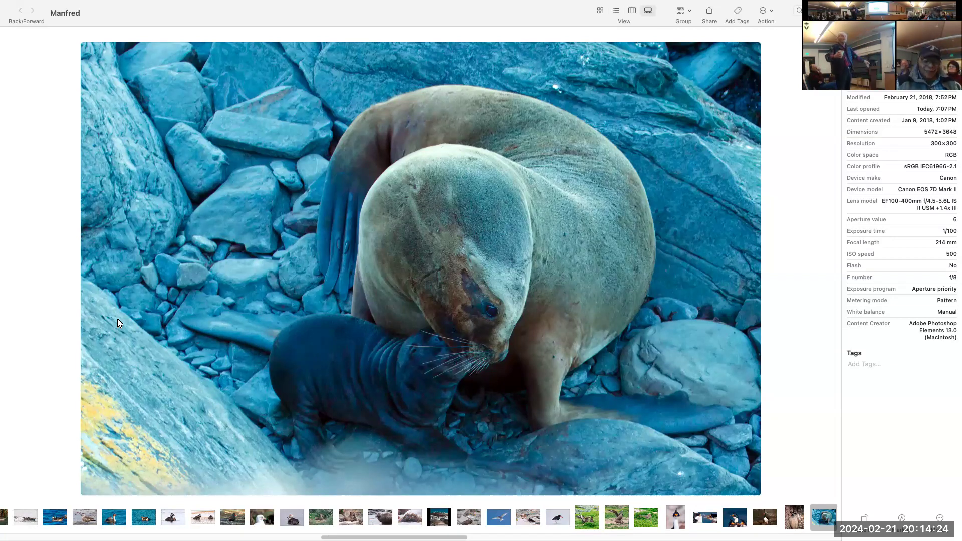
pyautogui.moveTo(125, 317)
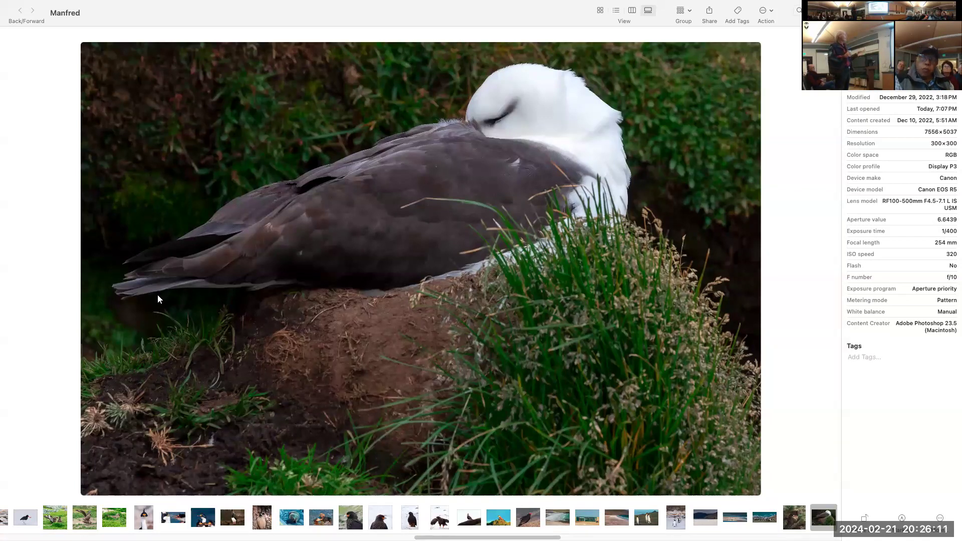
pyautogui.press('right')
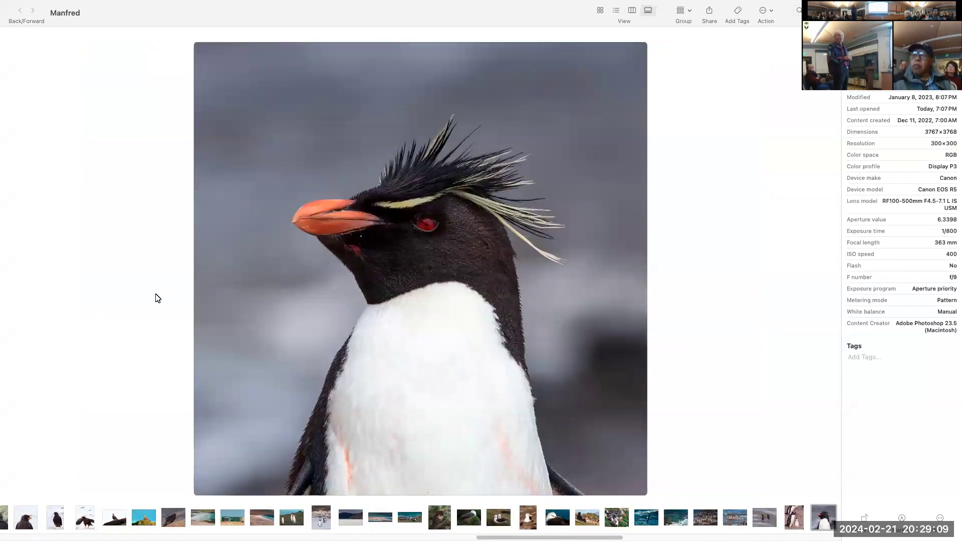
# Step: Glance at the crowded gentoo colony on rocks, then return to the penguins in choppy surf
pyautogui.click(734, 517)
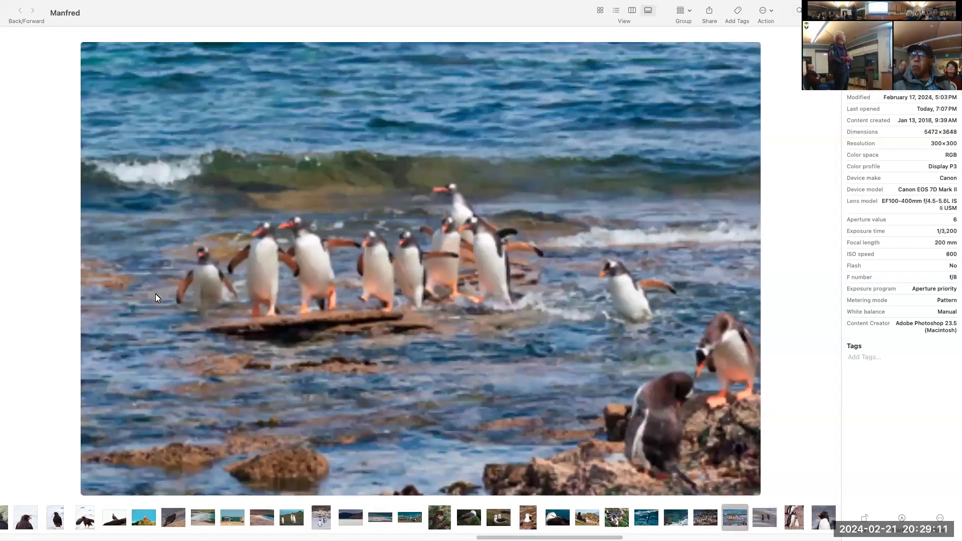
pyautogui.click(705, 517)
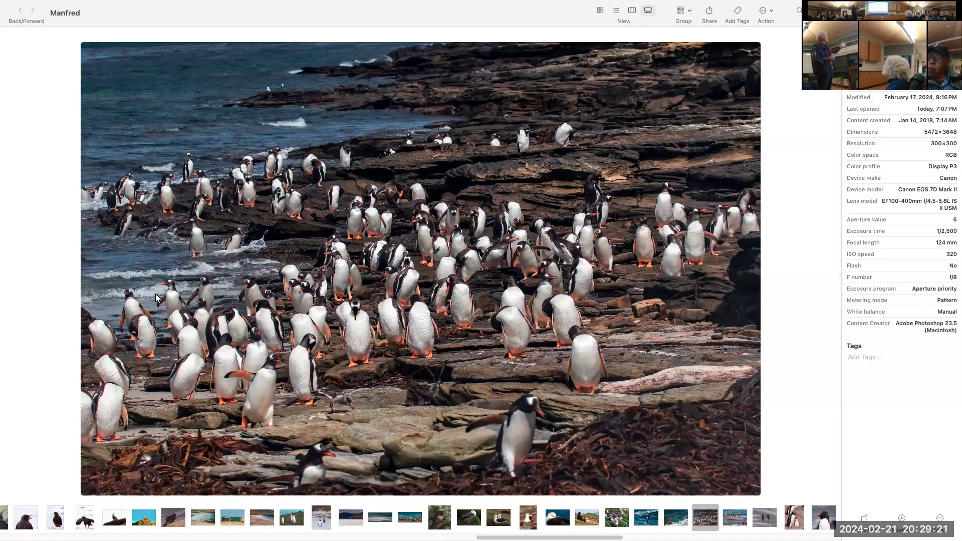
pyautogui.click(734, 517)
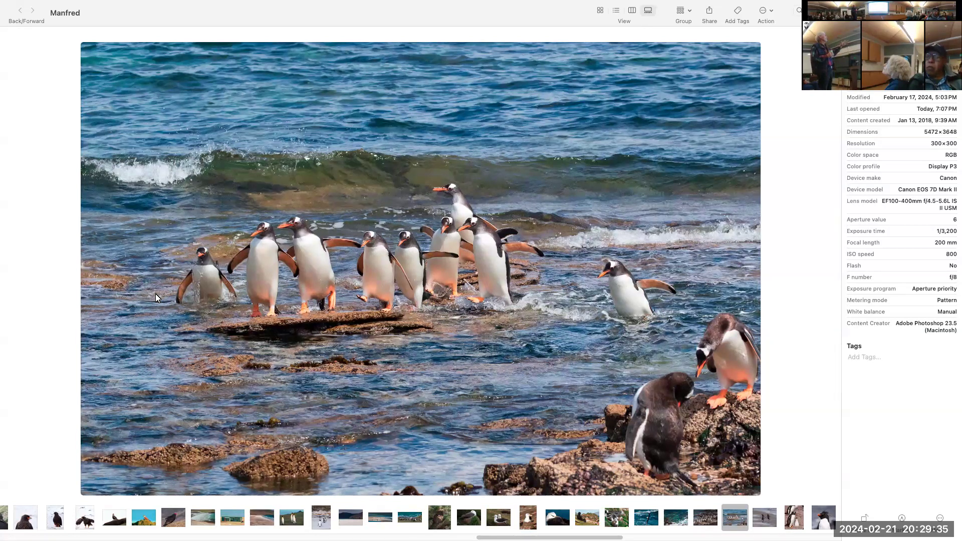
pyautogui.click(763, 517)
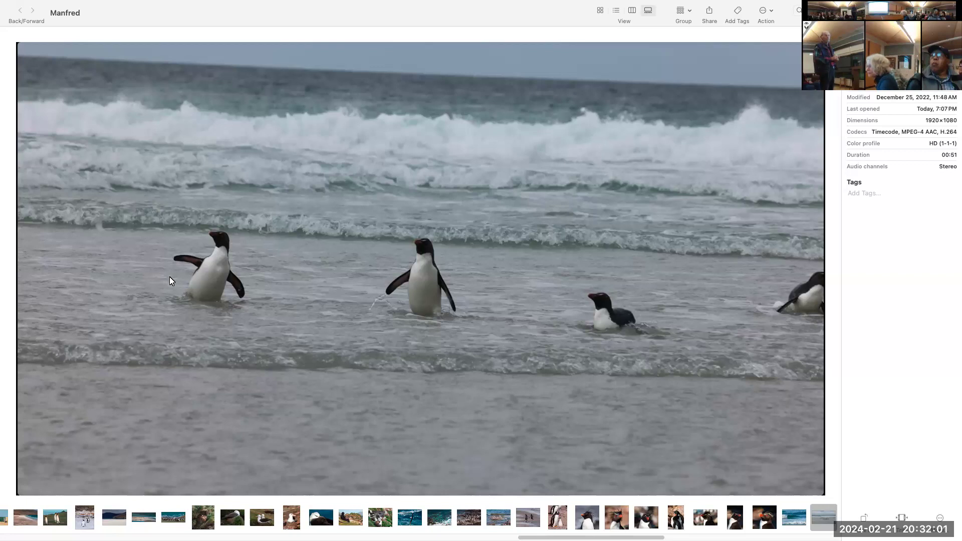
pyautogui.moveTo(135, 297)
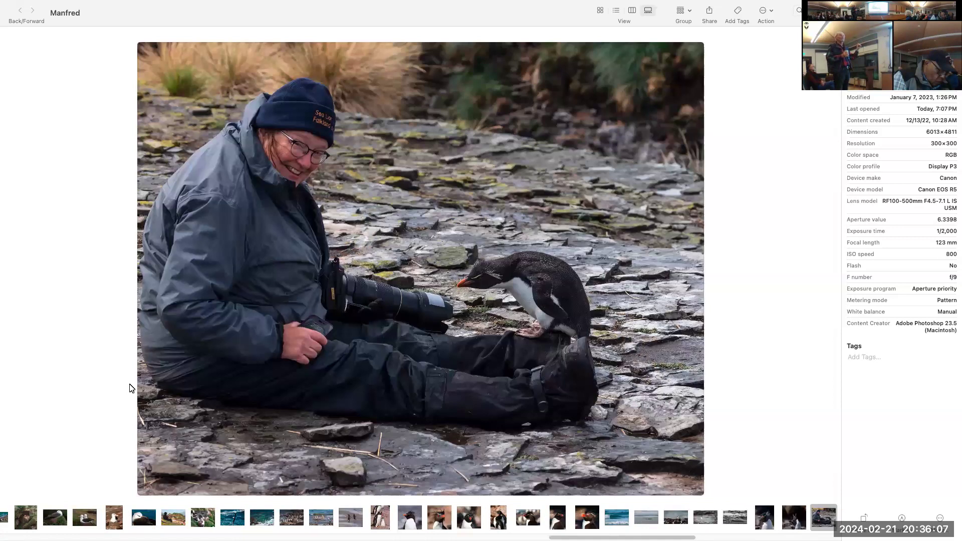
pyautogui.moveTo(192, 406)
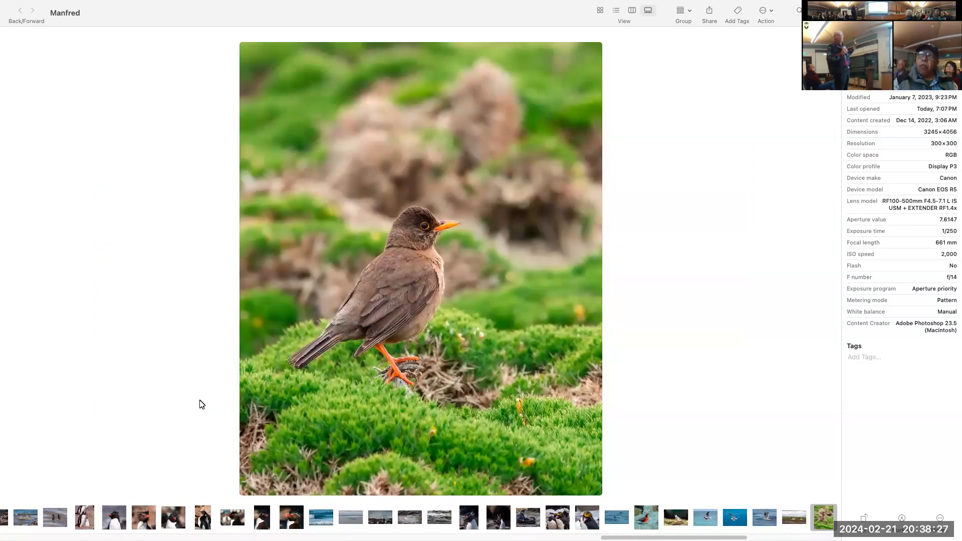
pyautogui.click(733, 517)
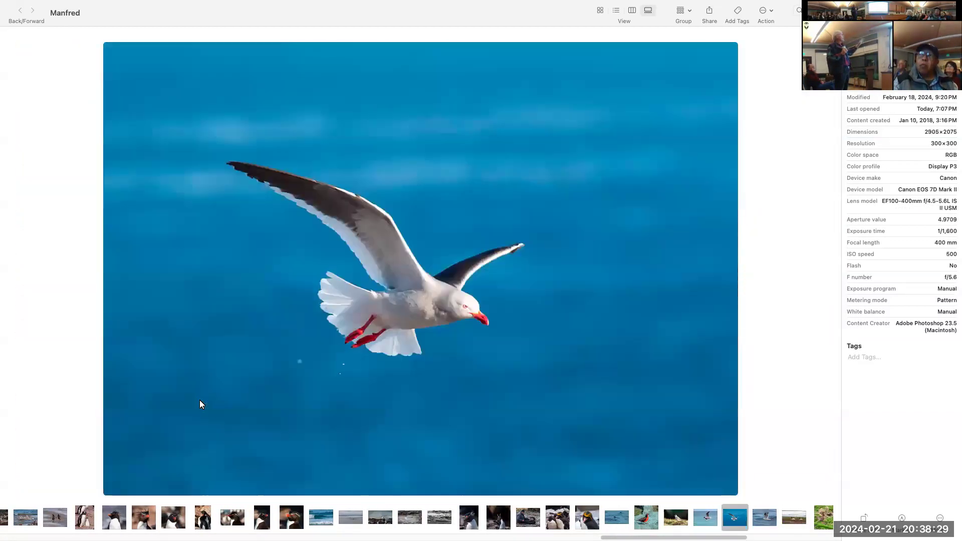
pyautogui.click(763, 517)
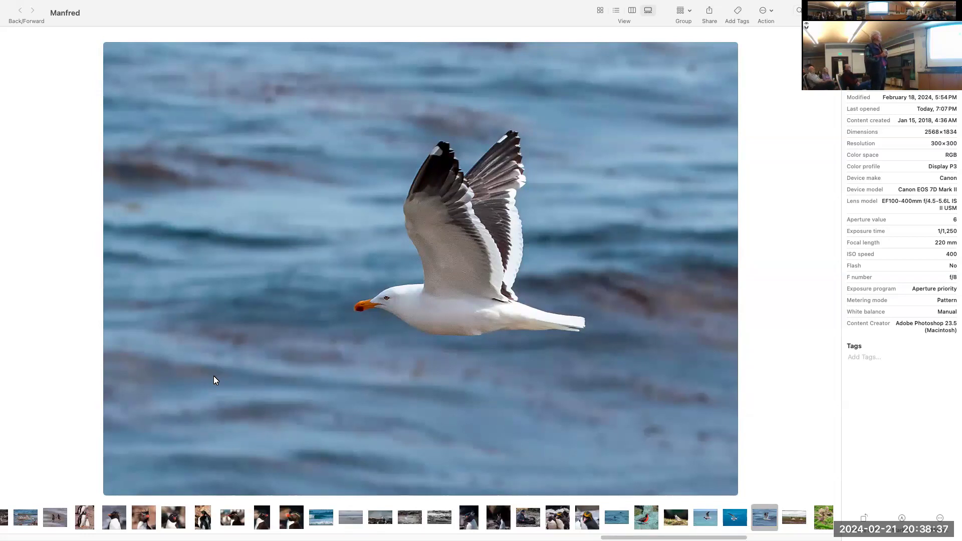
pyautogui.click(793, 517)
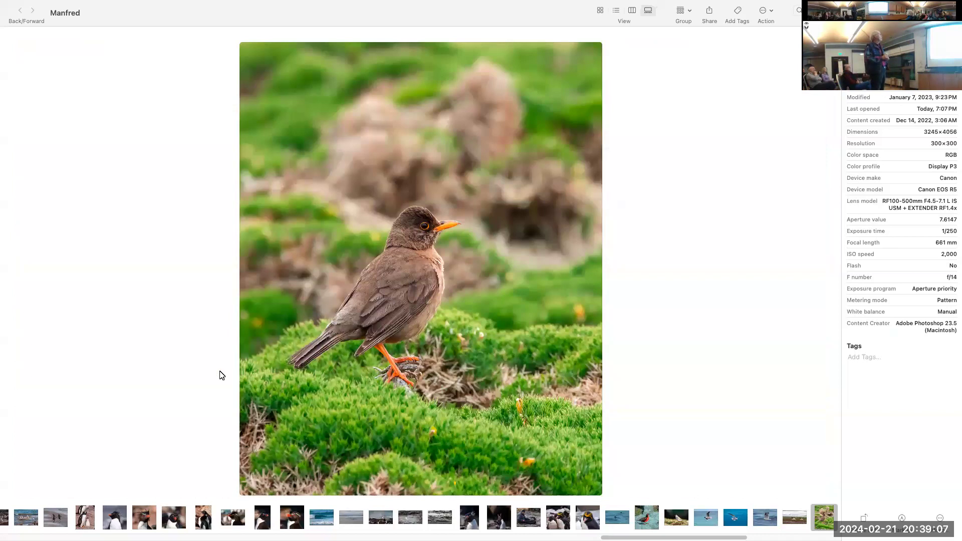
pyautogui.moveTo(215, 372)
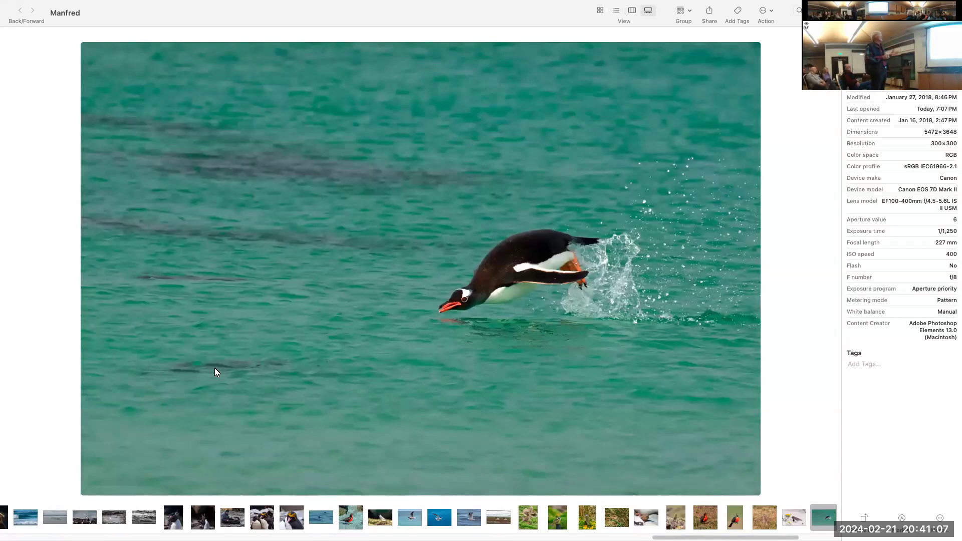
pyautogui.moveTo(229, 350)
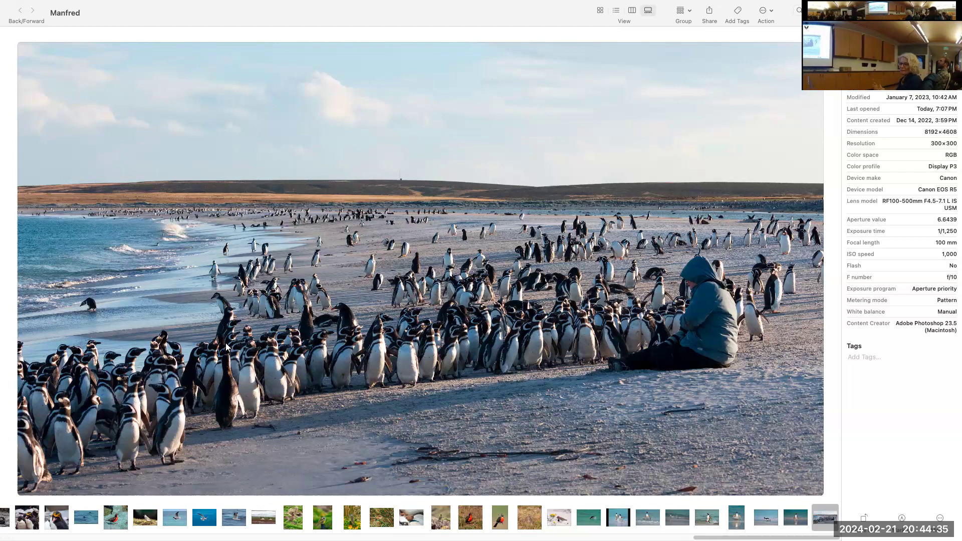
pyautogui.moveTo(181, 283)
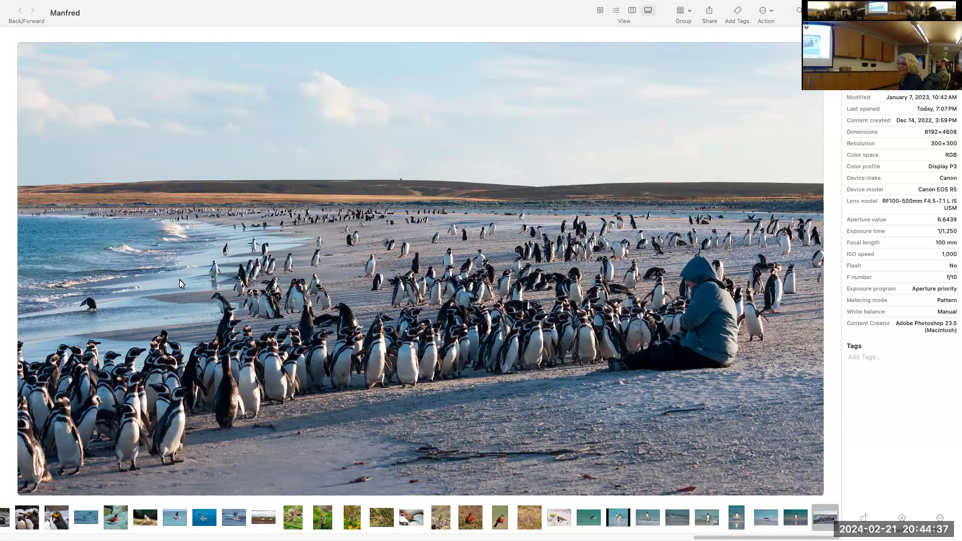